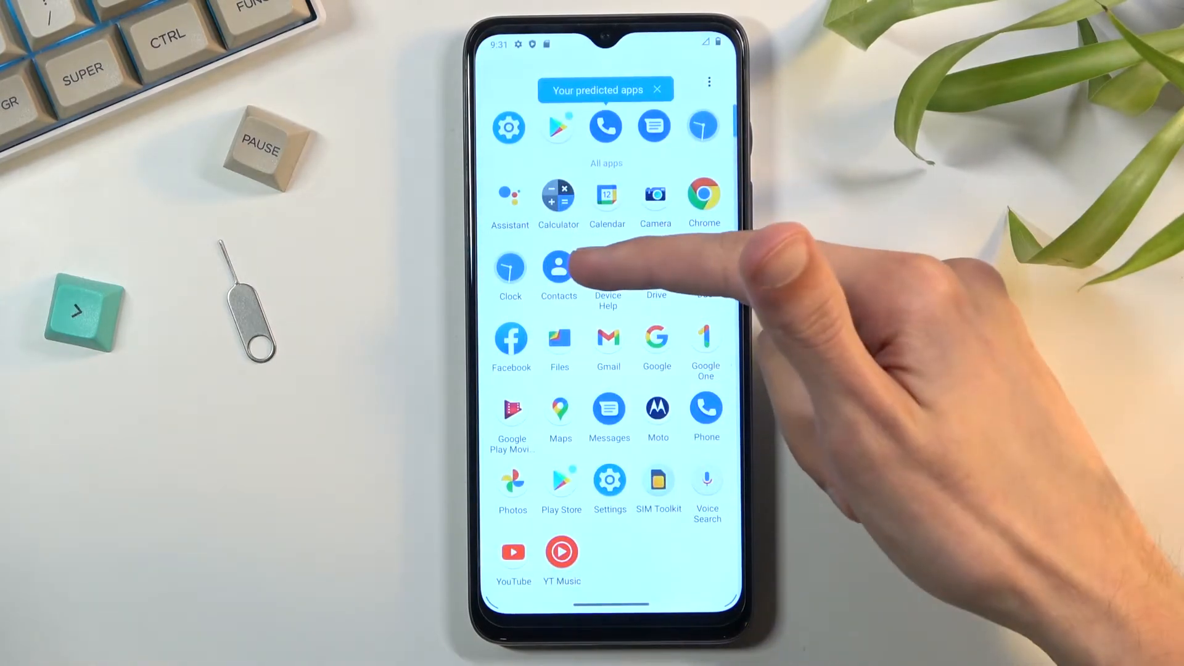
Step: Launch the Contacts app from the app drawer
left_click(558, 266)
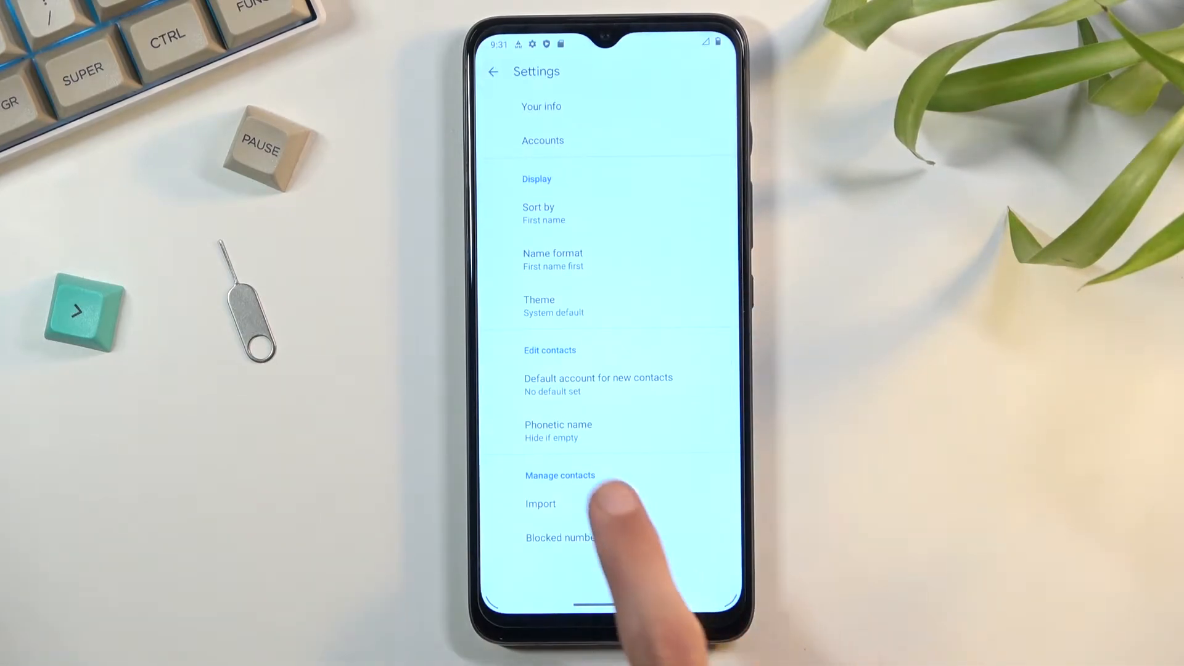
Step: Start an import from Manage contacts with the SIM card as the source
left_click(540, 503)
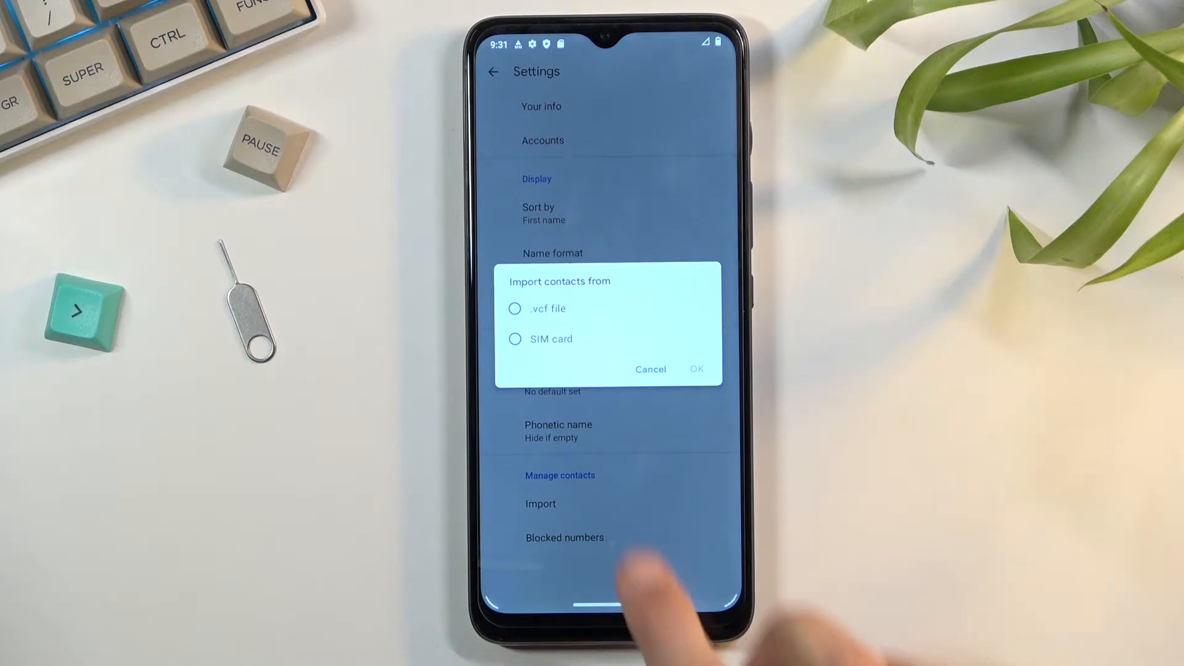
left_click(516, 338)
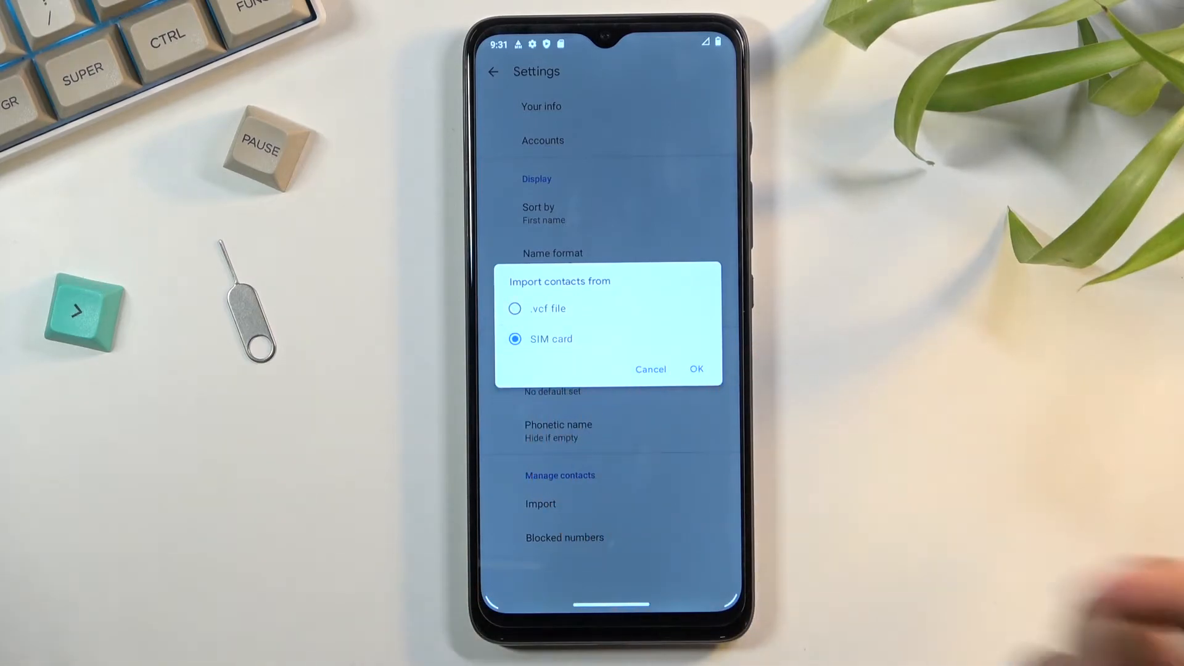
left_click(695, 368)
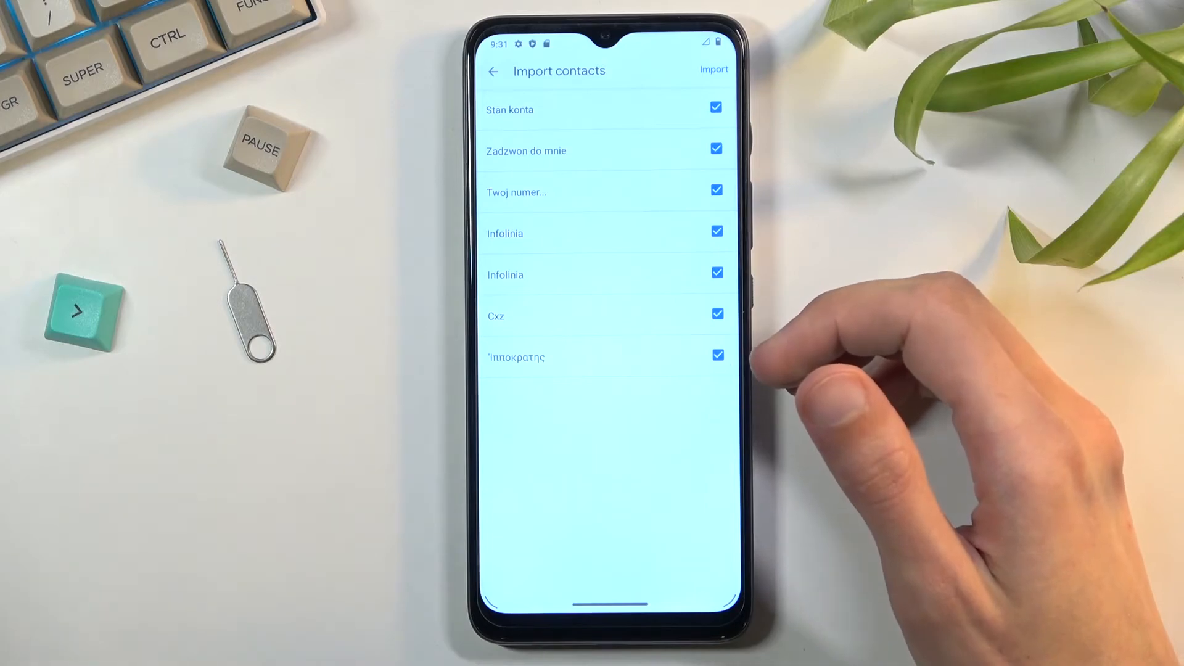
Step: Uncheck Cxz and keep Zadzwon do mnie checked, leaving six SIM contacts selected
left_click(717, 314)
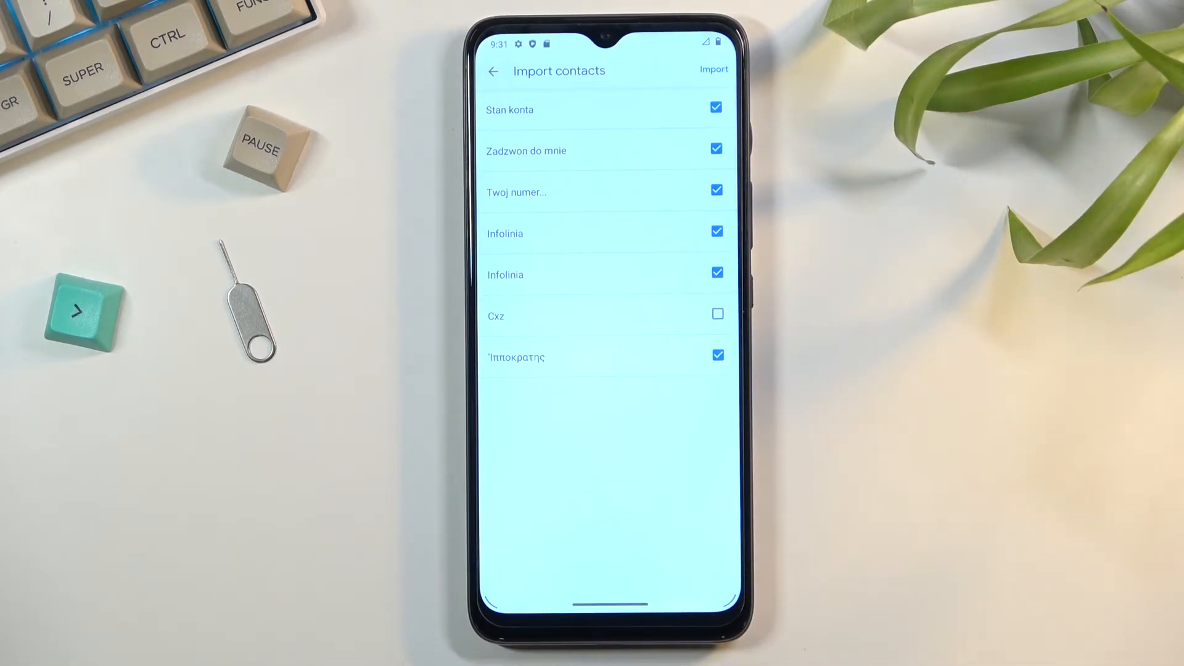
left_click(716, 148)
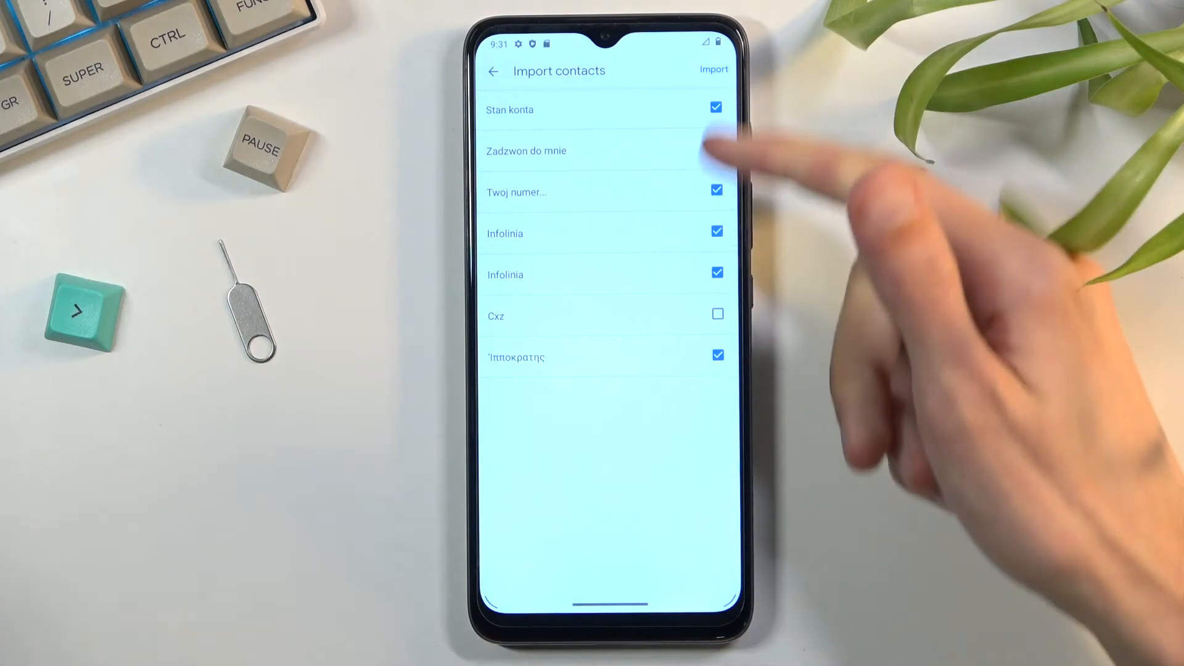
left_click(715, 149)
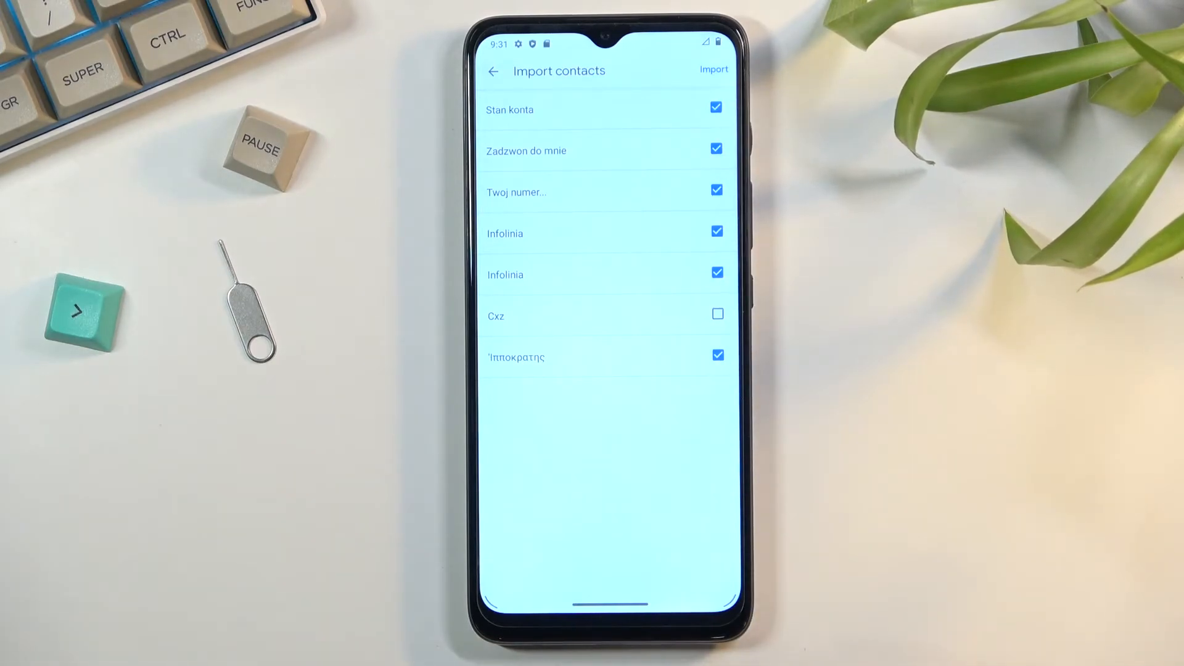